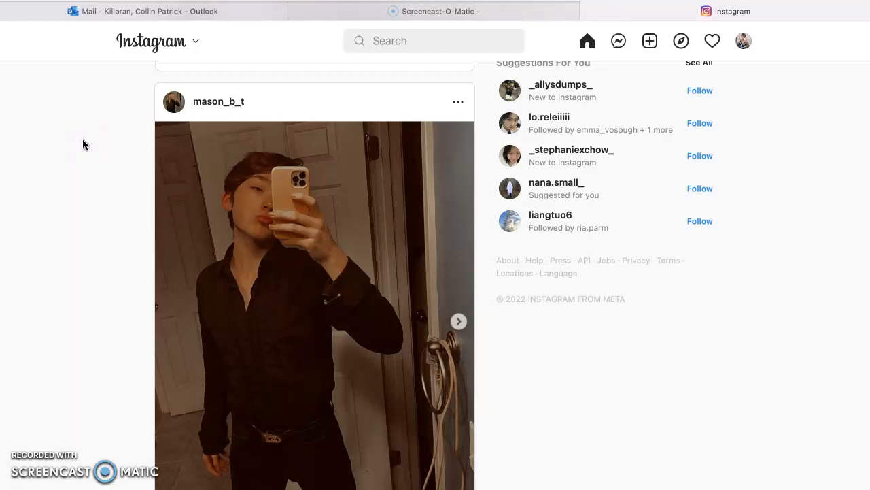
- Scroll the feed to the Edinburgh castle post and like it
{"action": "scroll", "scroll_direction": "up", "scroll_amount": 3}
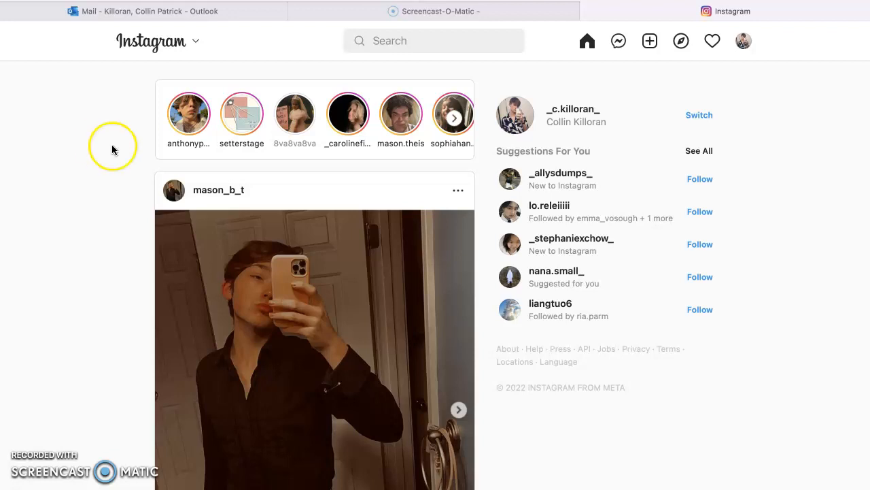
{"action": "scroll", "scroll_direction": "down", "scroll_amount": 3}
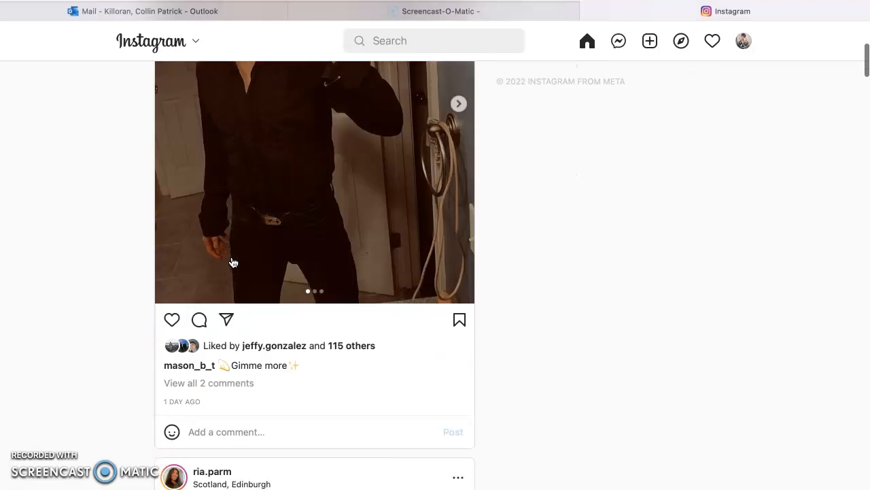
{"action": "scroll", "scroll_direction": "down", "scroll_amount": 3}
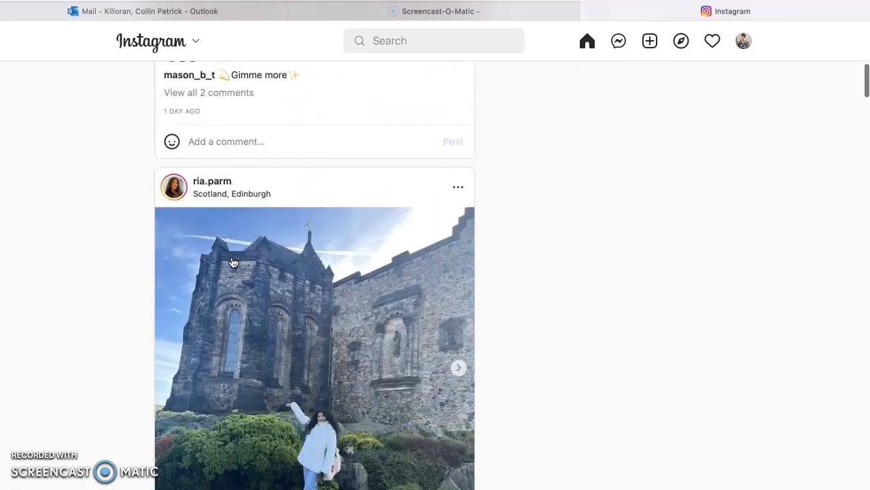
{"action": "scroll", "scroll_direction": "down", "scroll_amount": 3}
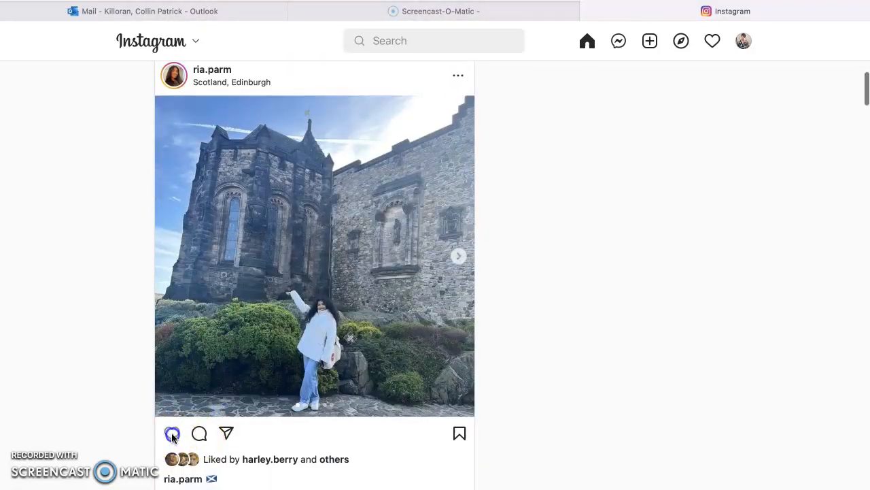
{"action": "left_click", "coordinate": [171, 432]}
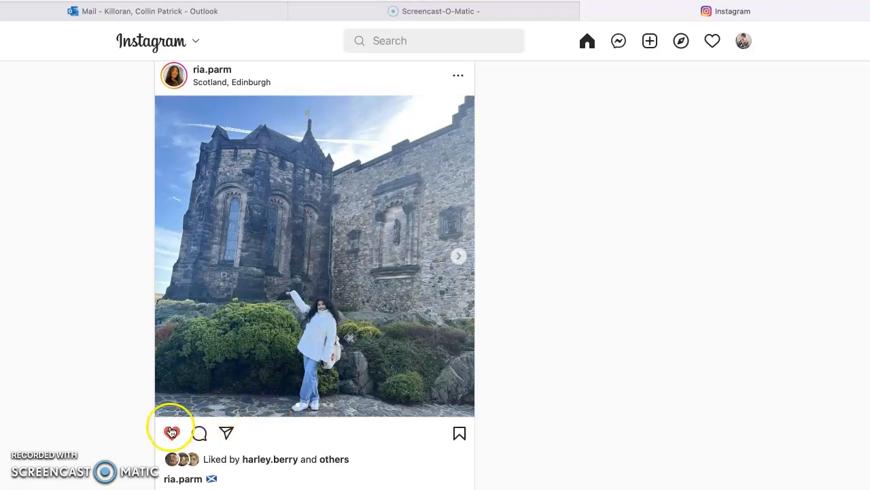
- Comment "So cute!" on the Edinburgh castle post so it appears in its thread
{"action": "left_click", "coordinate": [314, 256]}
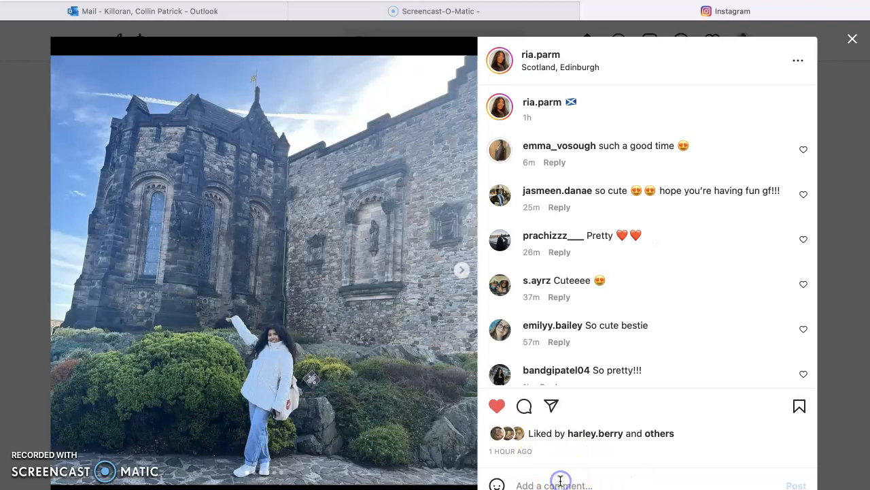
{"action": "type", "text": "So cu"}
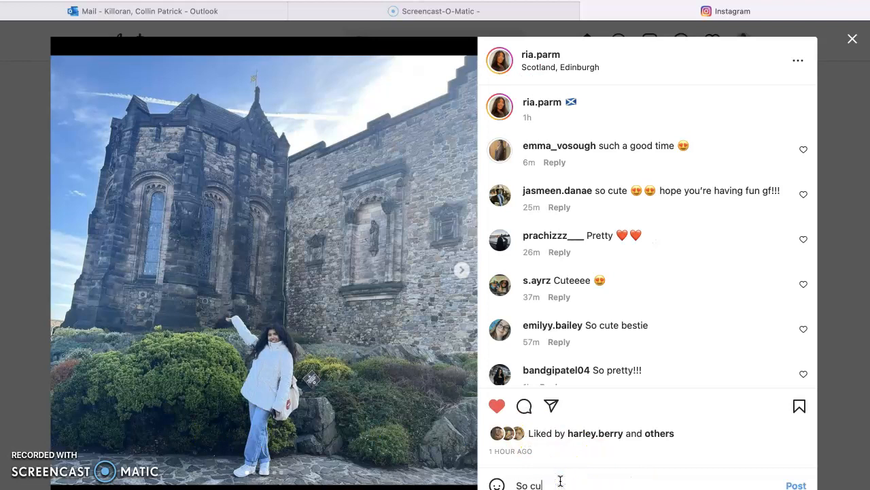
{"action": "type", "text": "te!"}
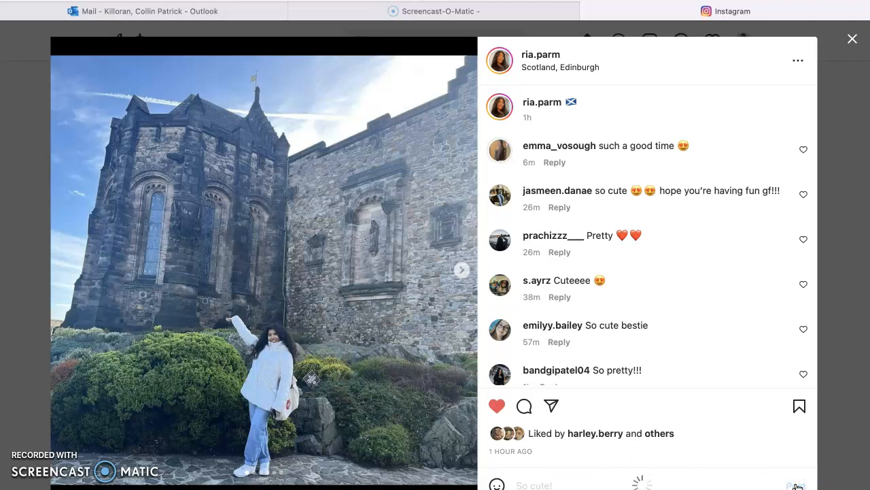
{"action": "left_click", "coordinate": [795, 485]}
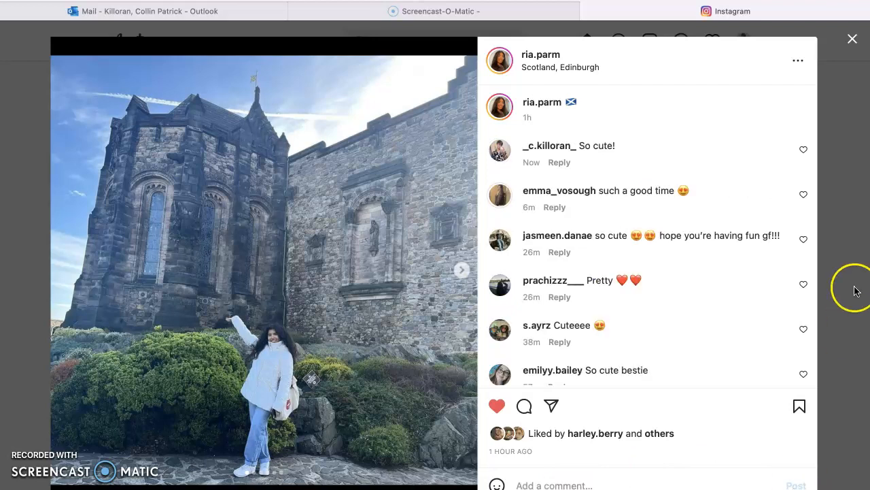
- Return to the feed and review recent follow and comment-like notifications
{"action": "left_click", "coordinate": [851, 38]}
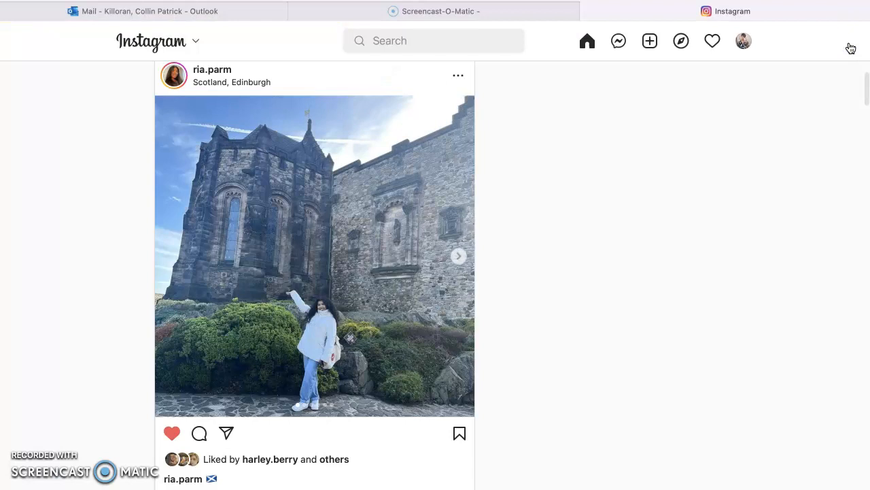
{"action": "left_click", "coordinate": [713, 41]}
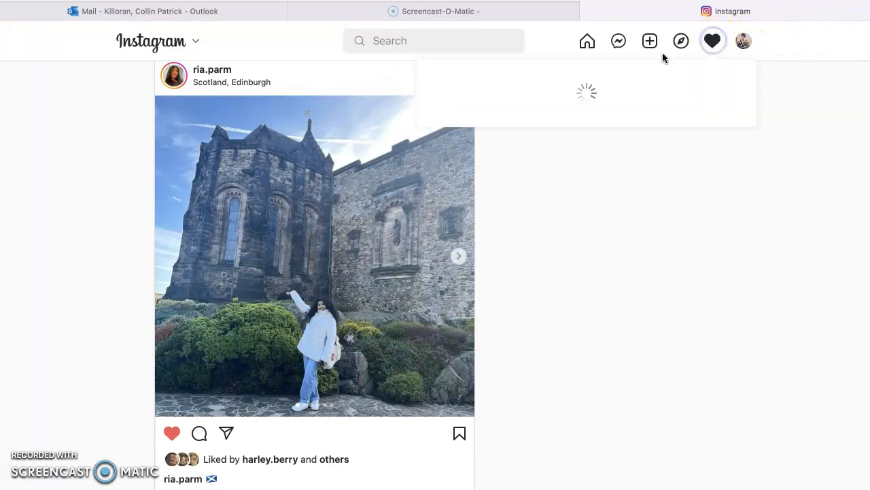
{"action": "left_click", "coordinate": [713, 41]}
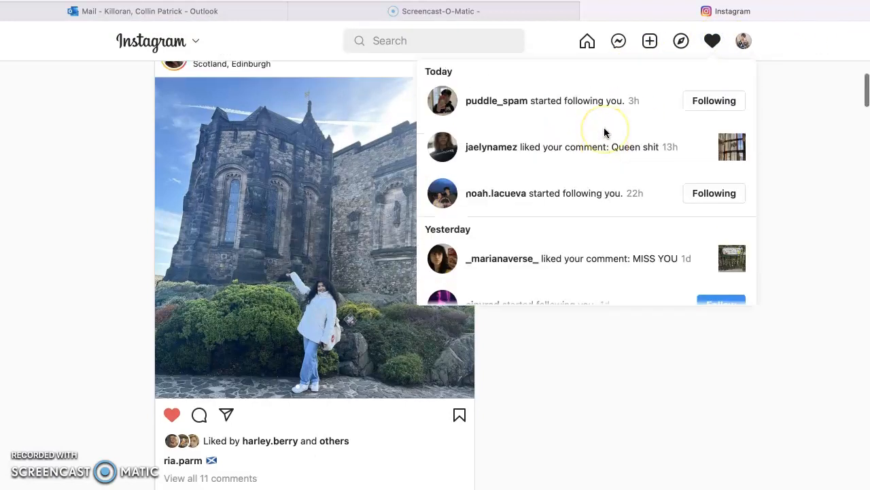
{"action": "scroll", "scroll_direction": "down", "scroll_amount": 3}
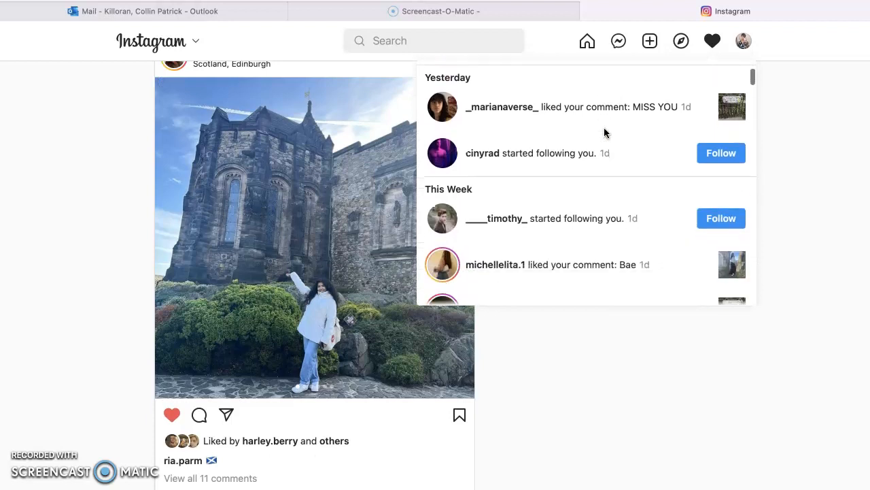
{"action": "scroll", "scroll_direction": "down", "scroll_amount": 3}
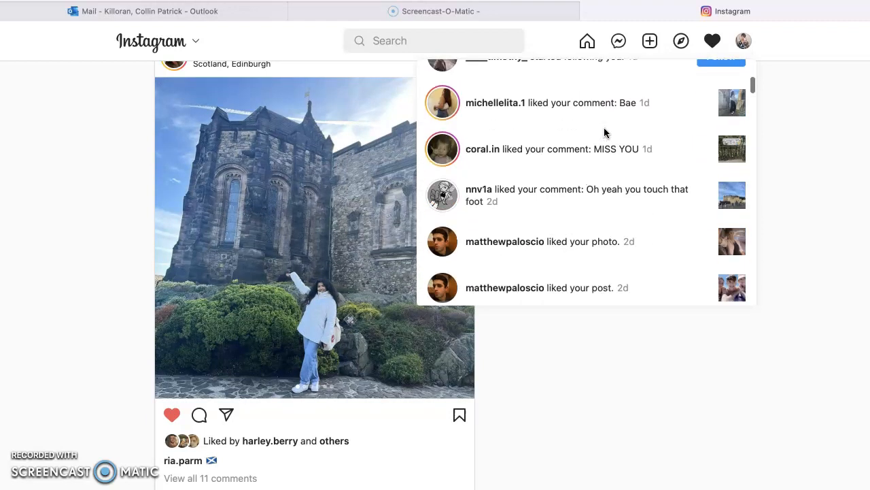
- Bring up the account options menu with Profile, Saved and Settings
{"action": "left_click", "coordinate": [743, 40]}
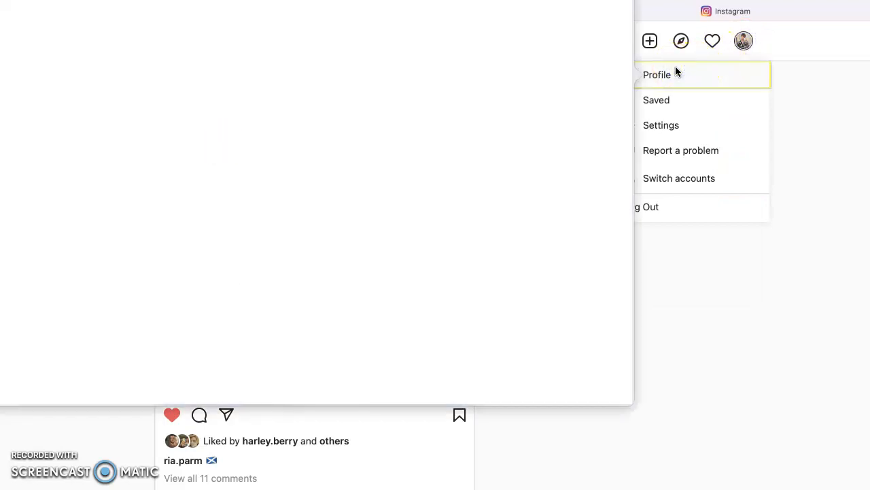
- Go to the own profile and browse the Tagged photos grid
{"action": "left_click", "coordinate": [657, 75]}
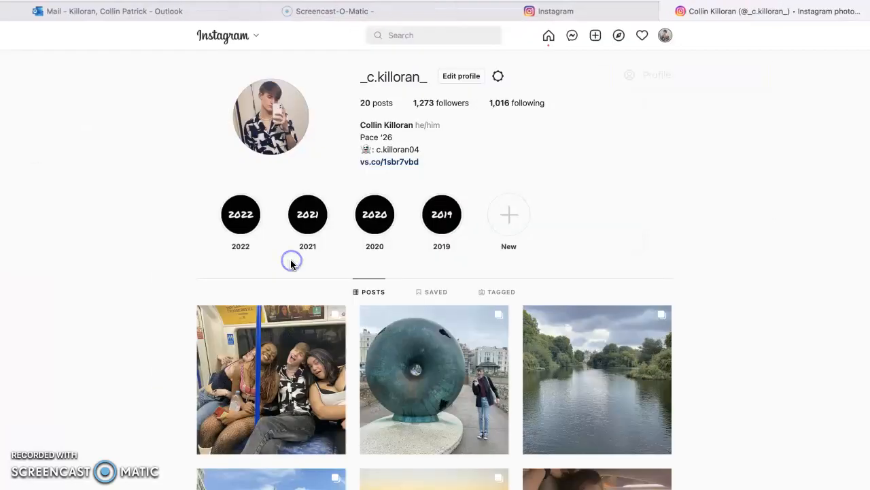
{"action": "left_click", "coordinate": [523, 384]}
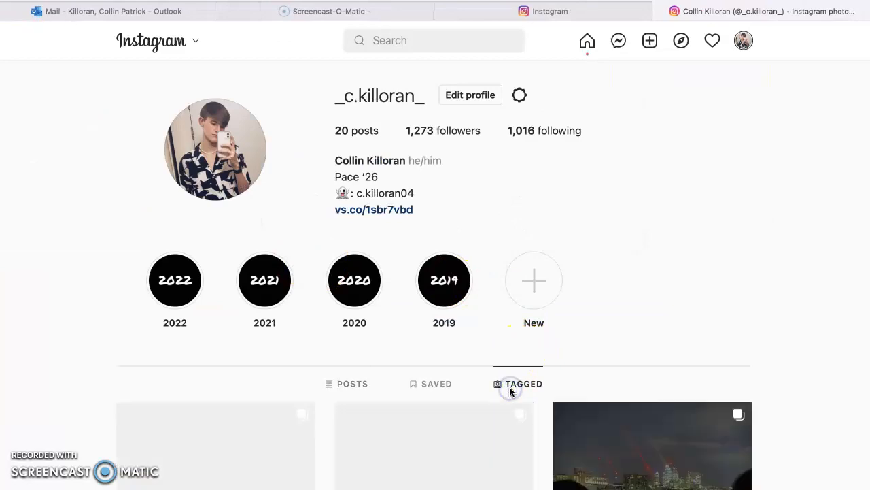
{"action": "scroll", "scroll_direction": "down", "scroll_amount": 3}
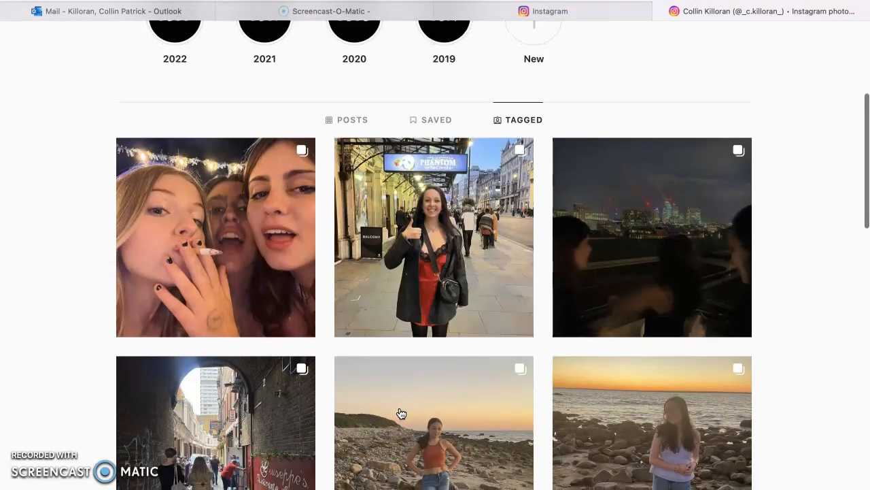
{"action": "scroll", "scroll_direction": "up", "scroll_amount": 3}
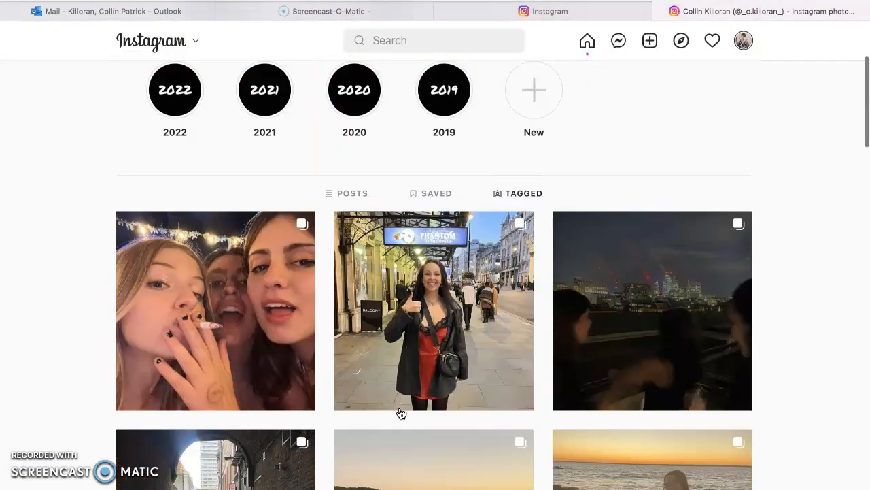
{"action": "scroll", "scroll_direction": "up", "scroll_amount": 3}
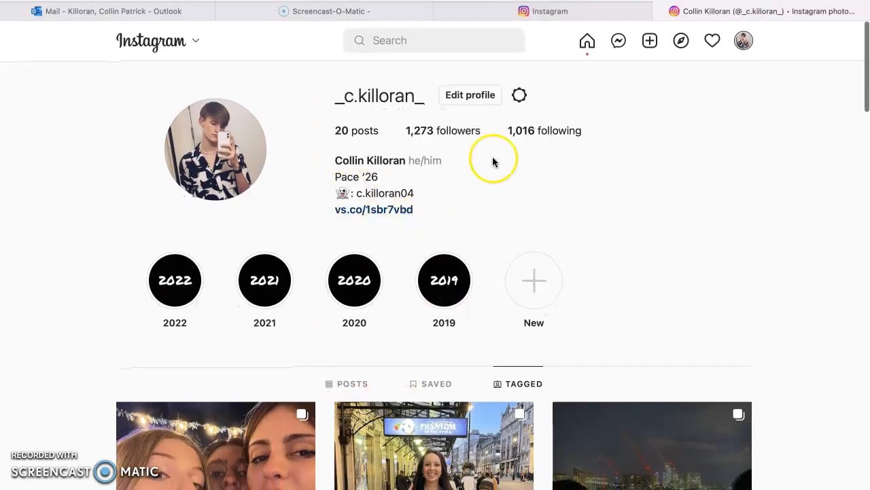
- Bring up the Create new post prompt, dismiss it without posting, and head home
{"action": "left_click", "coordinate": [618, 41]}
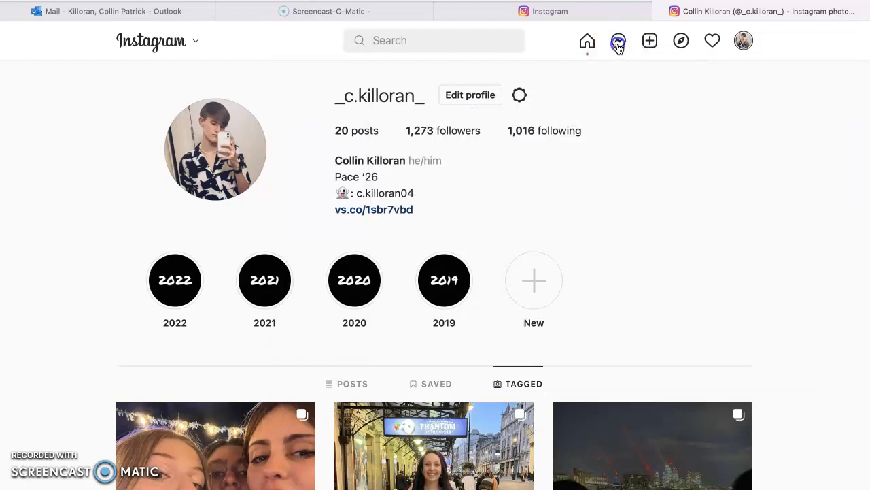
{"action": "left_click", "coordinate": [618, 41]}
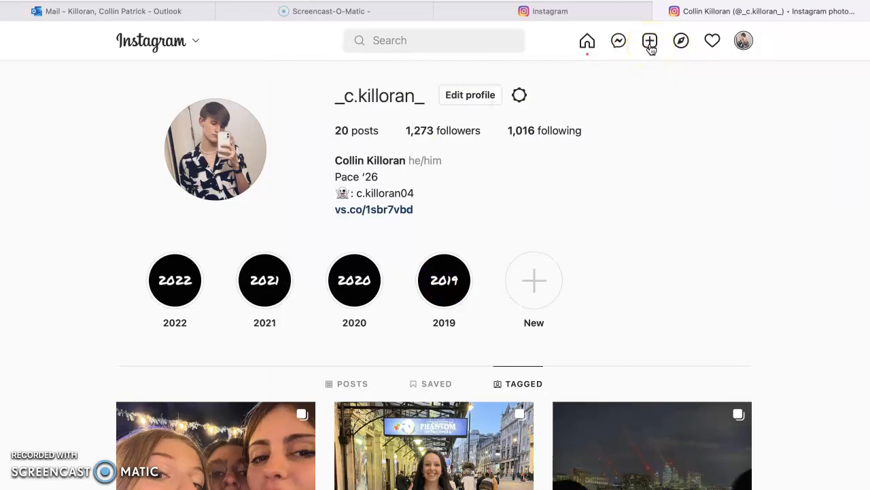
{"action": "left_click", "coordinate": [650, 41]}
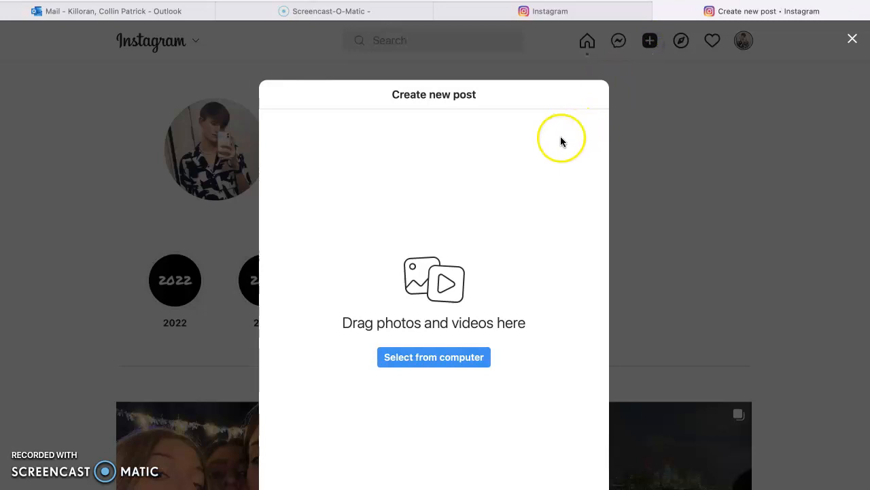
{"action": "mouse_move", "coordinate": [639, 188]}
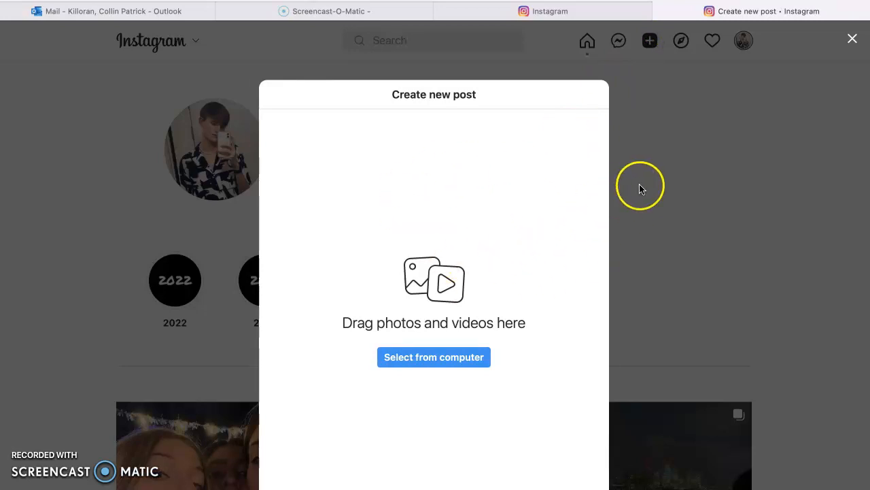
{"action": "left_click", "coordinate": [852, 38]}
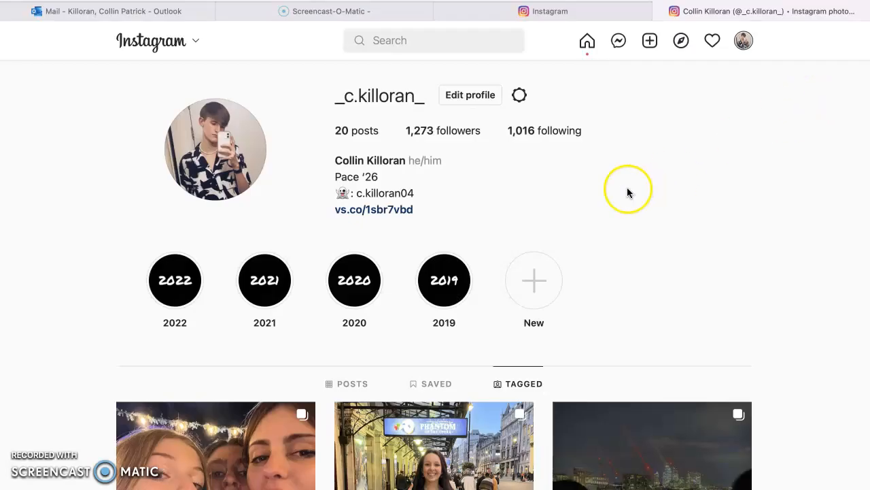
{"action": "left_click", "coordinate": [588, 41]}
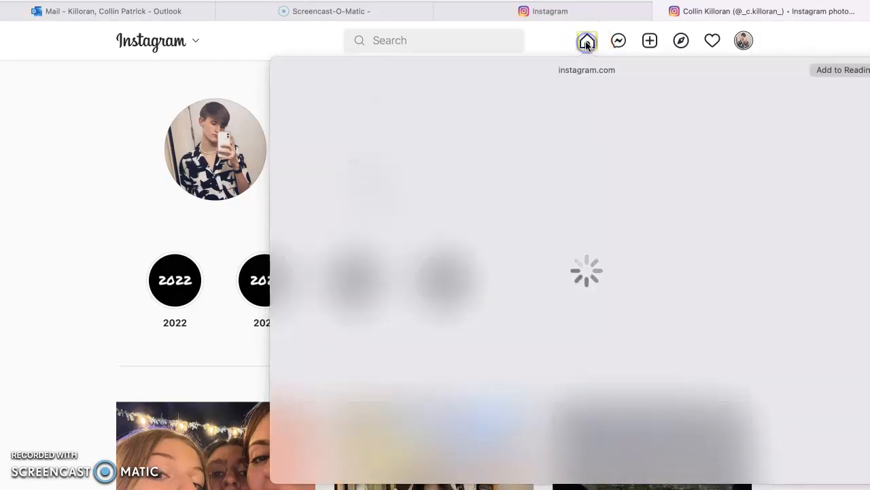
- Watch the first story, skip to the next person's story, then close back to the feed
{"action": "left_click", "coordinate": [587, 41]}
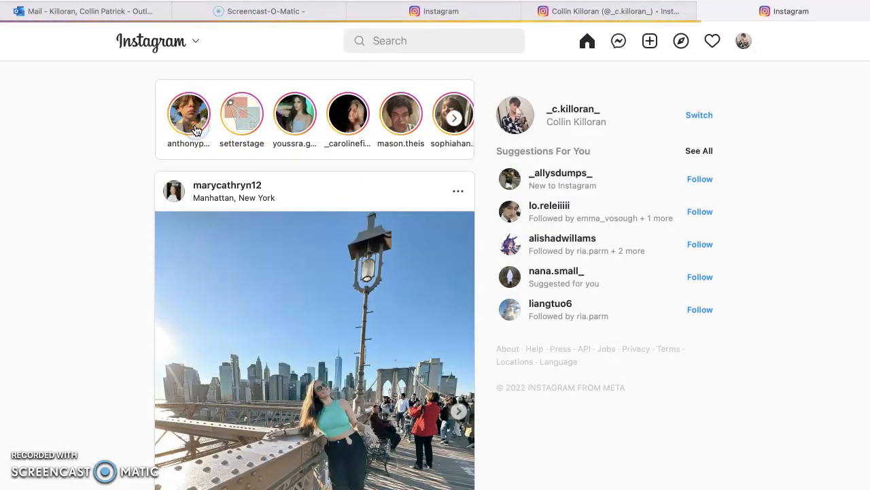
{"action": "left_click", "coordinate": [189, 115]}
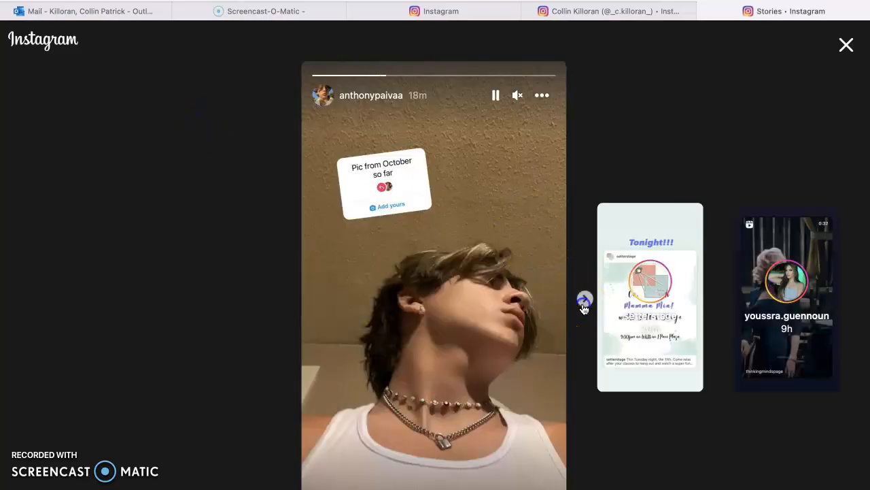
{"action": "left_click", "coordinate": [584, 299]}
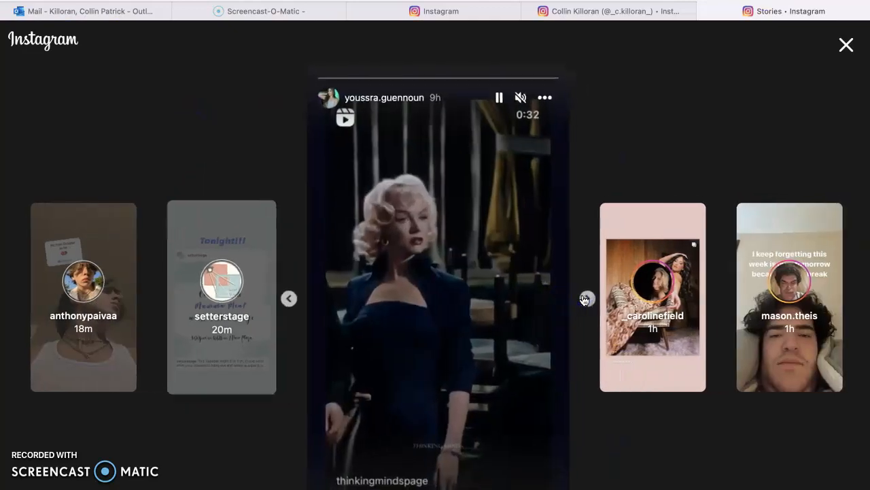
{"action": "left_click", "coordinate": [846, 43]}
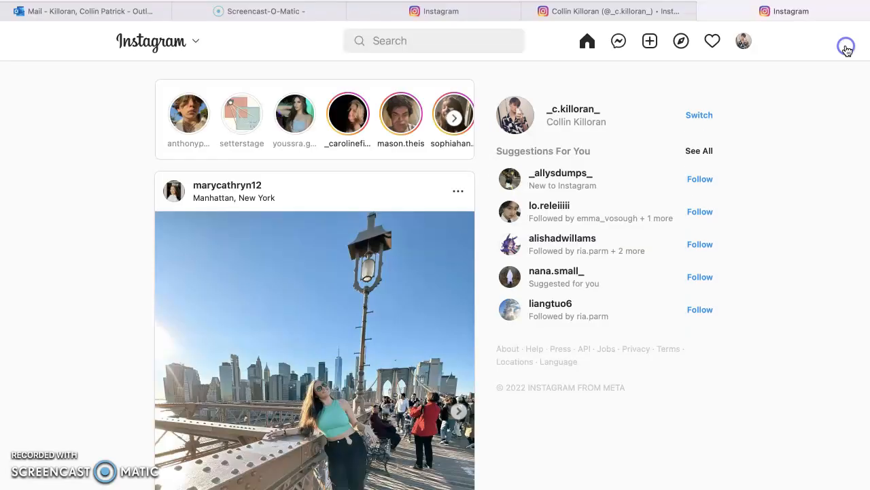
{"action": "mouse_move", "coordinate": [562, 298]}
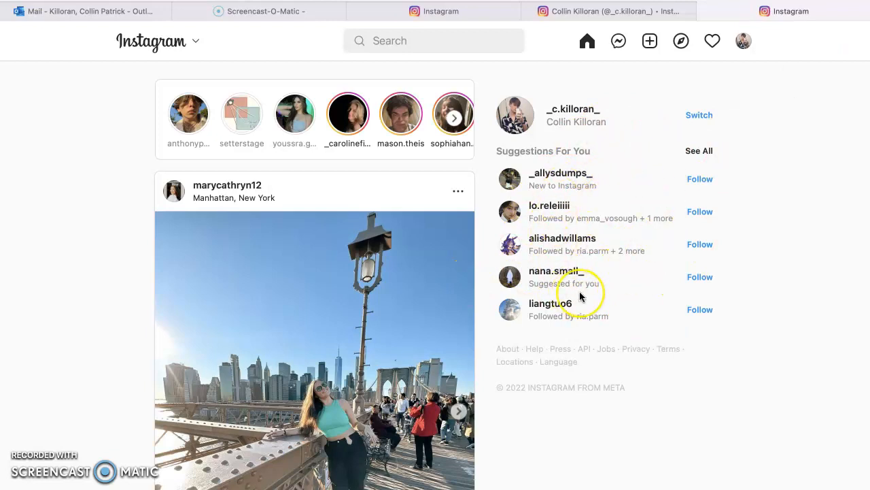
{"action": "mouse_move", "coordinate": [579, 285]}
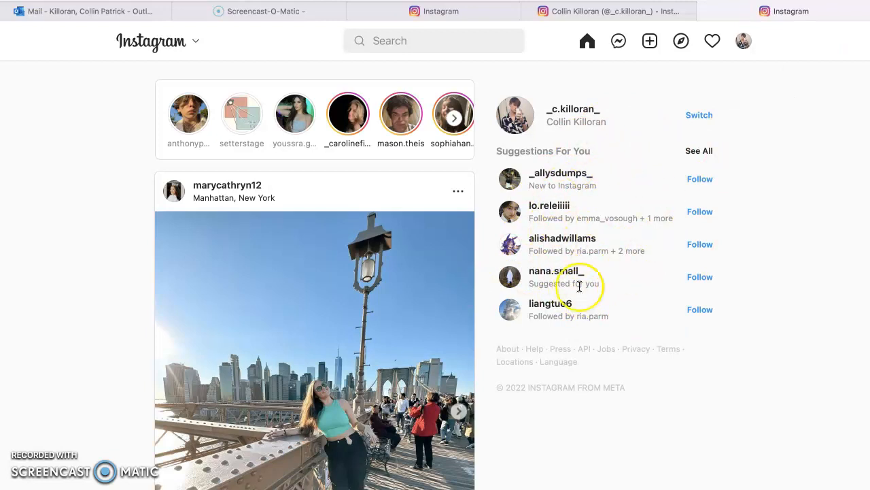
{"action": "mouse_move", "coordinate": [547, 337]}
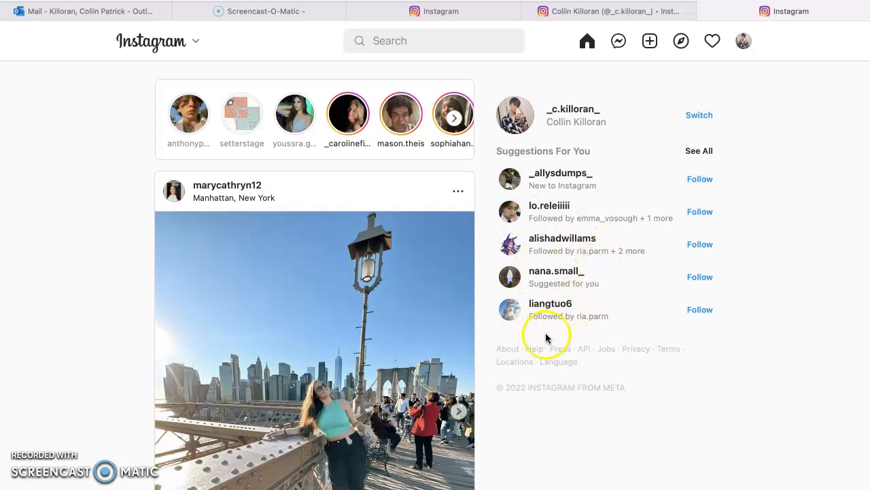
- Scroll down the feed past the Manhattan post to the "Missing boots" musical post
{"action": "scroll", "scroll_direction": "down", "scroll_amount": 3}
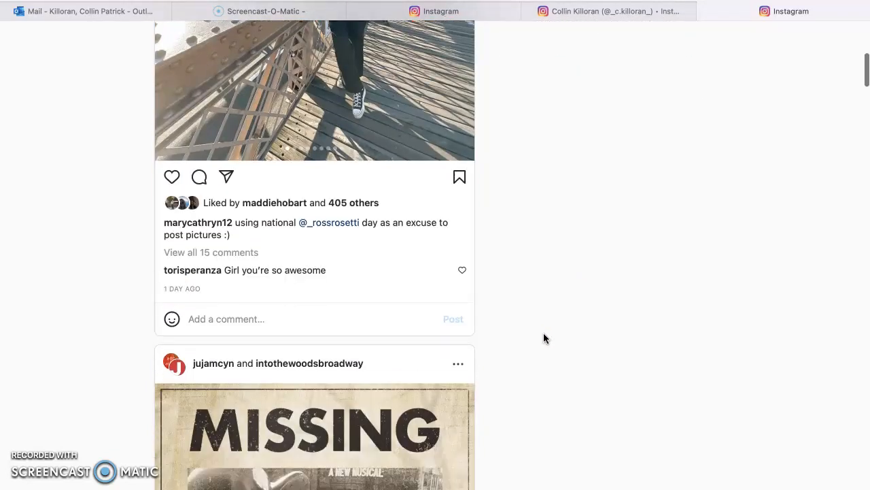
{"action": "scroll", "scroll_direction": "down", "scroll_amount": 3}
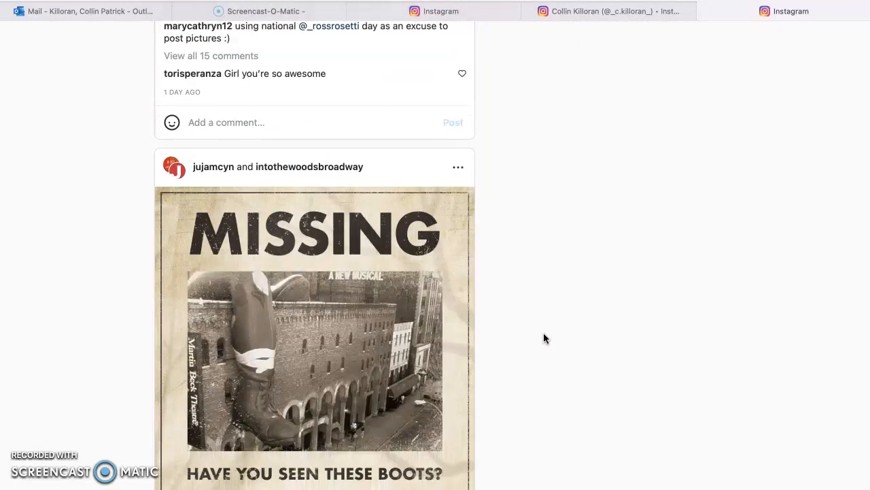
{"action": "scroll", "scroll_direction": "down", "scroll_amount": 3}
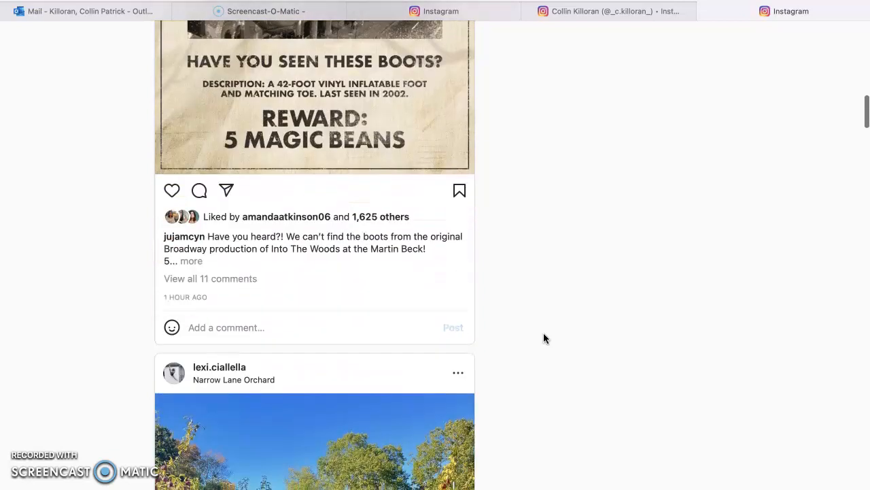